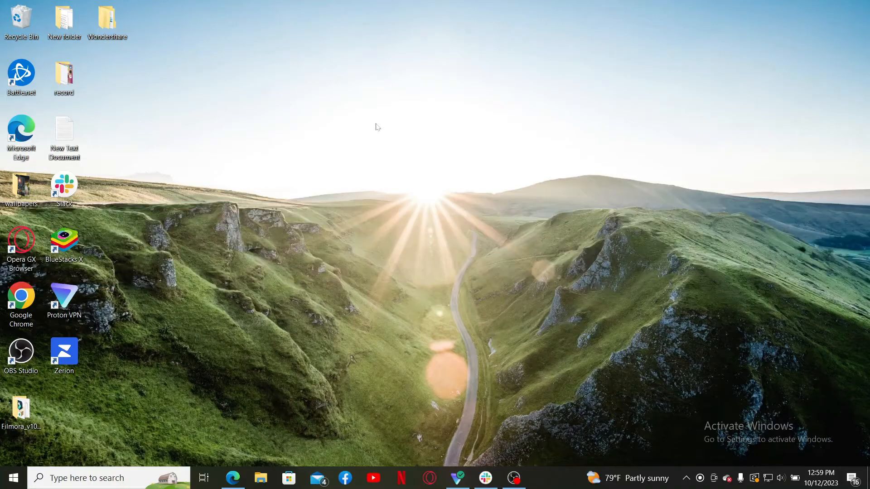
pyautogui.moveTo(337, 350)
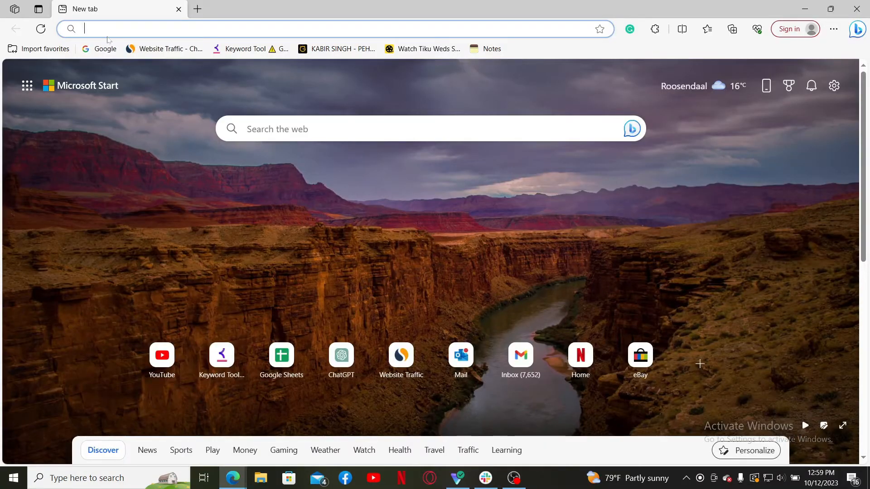
# Enter the Peacock site address in the Edge address bar
pyautogui.write('pea')
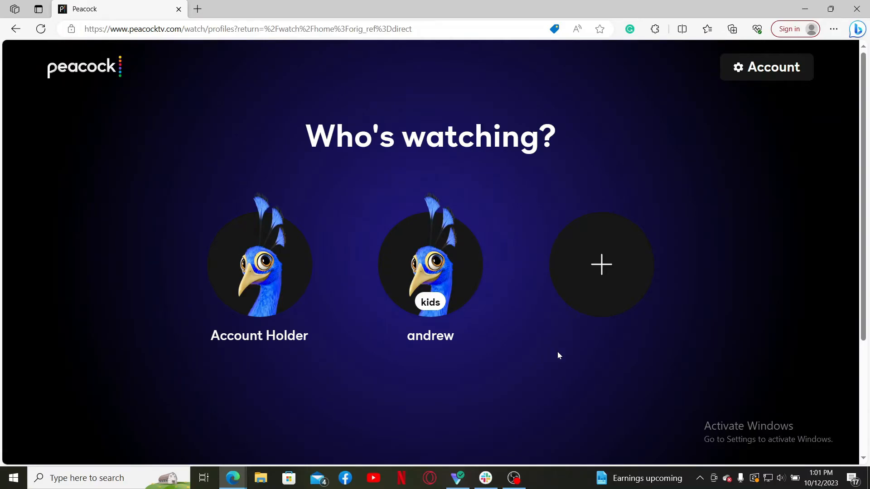
pyautogui.moveTo(767, 66)
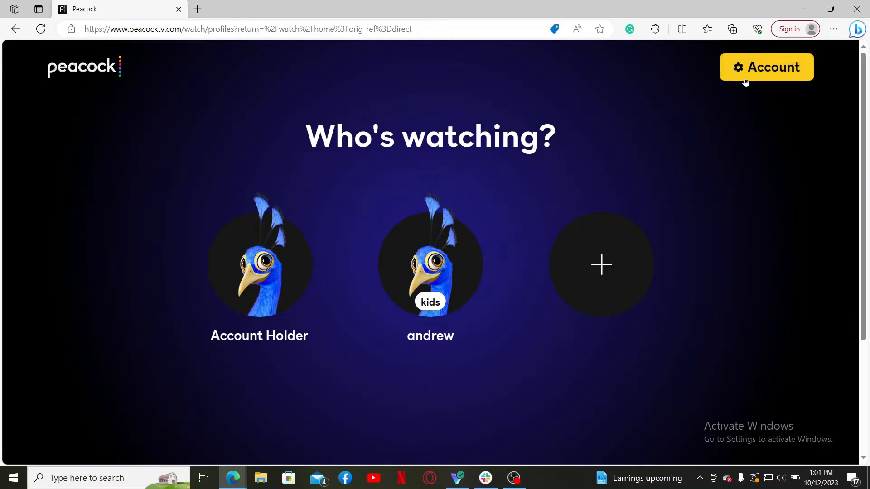
# Go to Account > Settings and start Reset Password, opening the set-or-reset password page
pyautogui.click(766, 66)
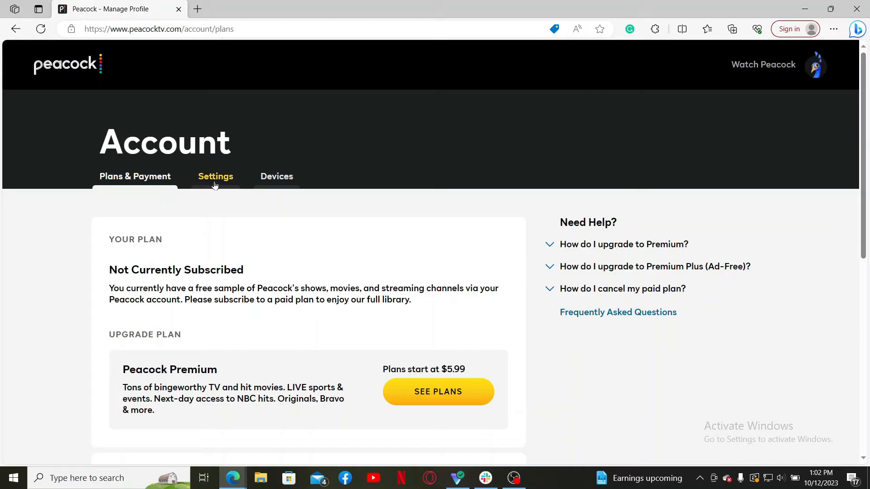
pyautogui.click(216, 177)
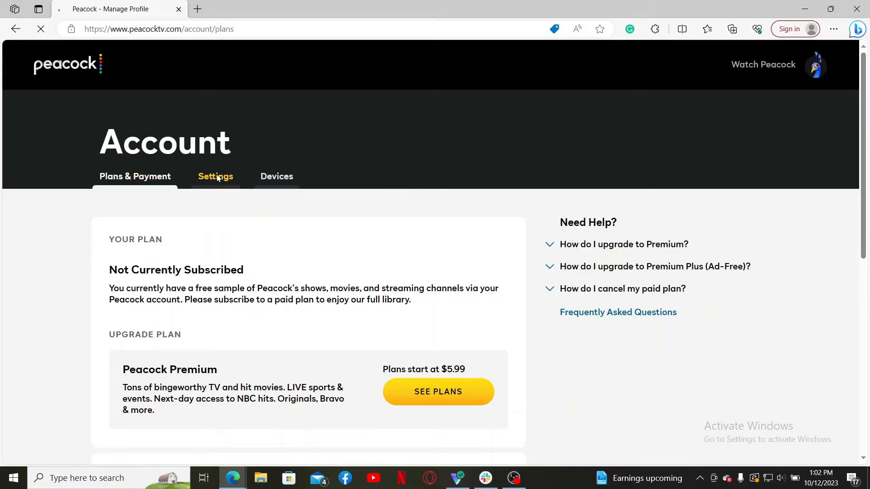
pyautogui.click(216, 177)
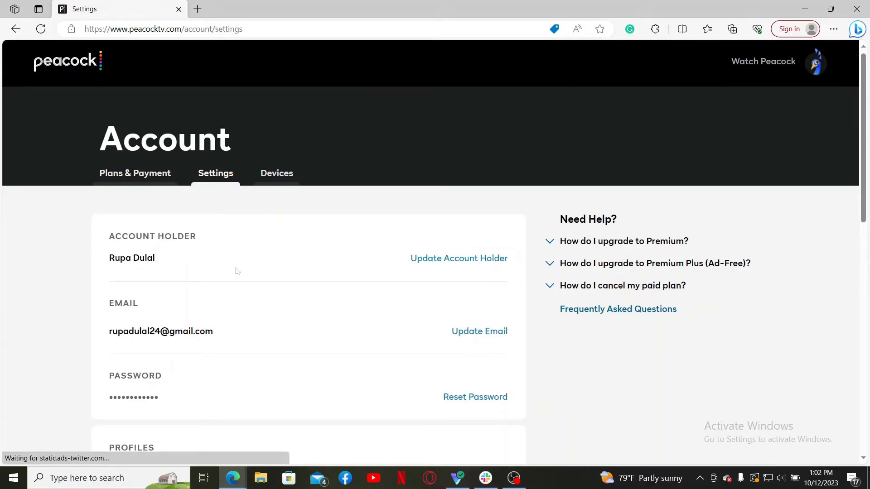
pyautogui.scroll(-3)
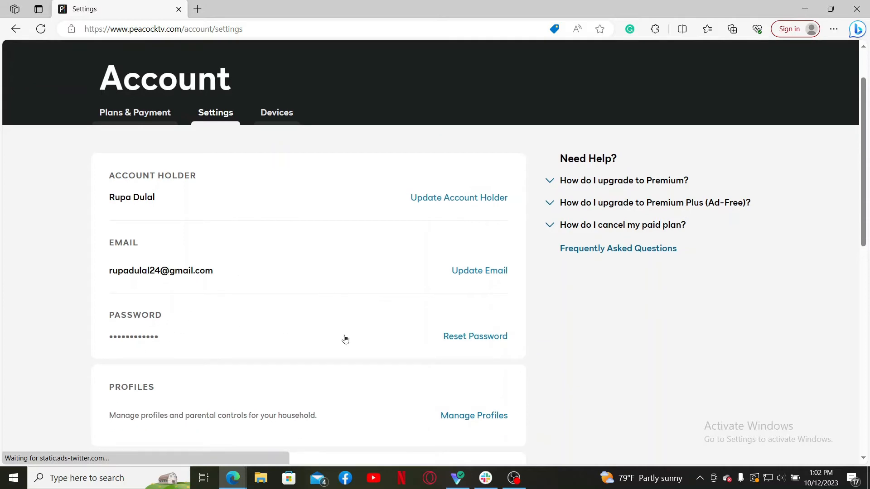
pyautogui.moveTo(474, 339)
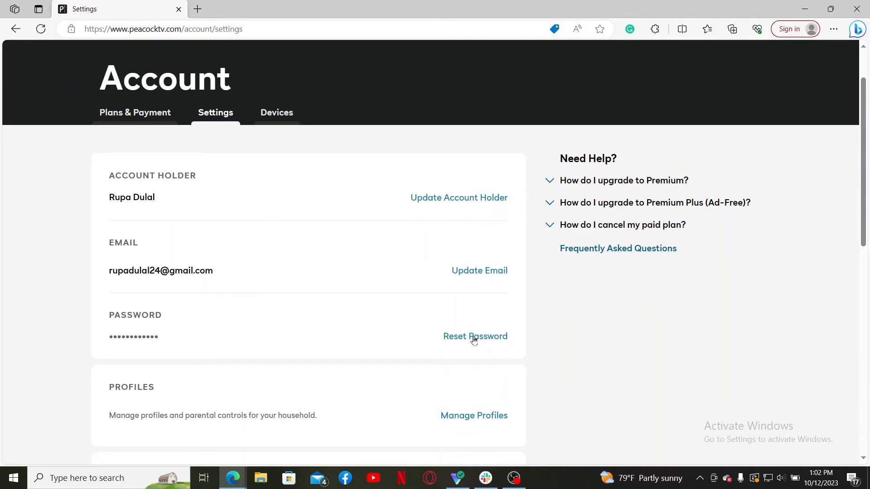
pyautogui.click(475, 337)
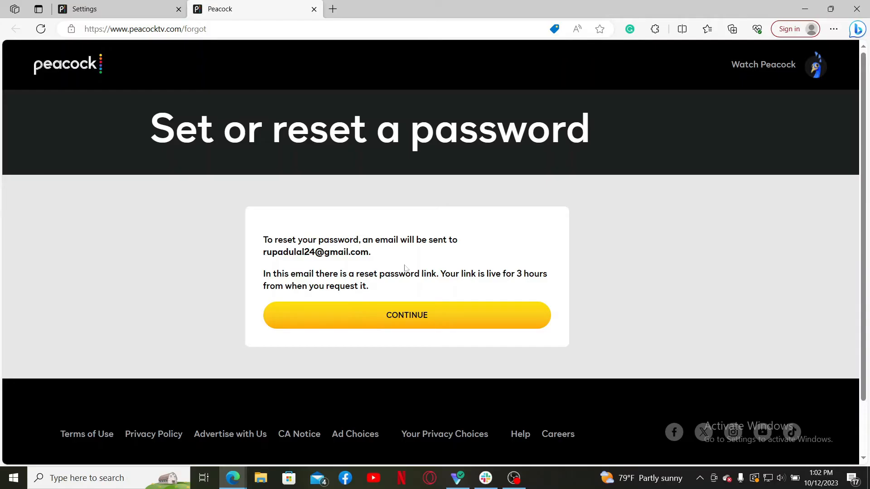
pyautogui.moveTo(303, 255)
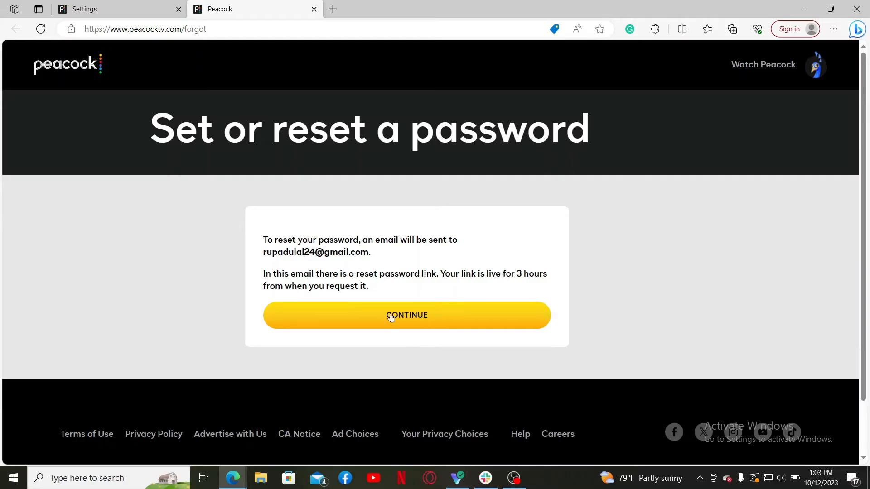
# Confirm sending the reset email with CONTINUE, then start a new browser tab
pyautogui.click(406, 316)
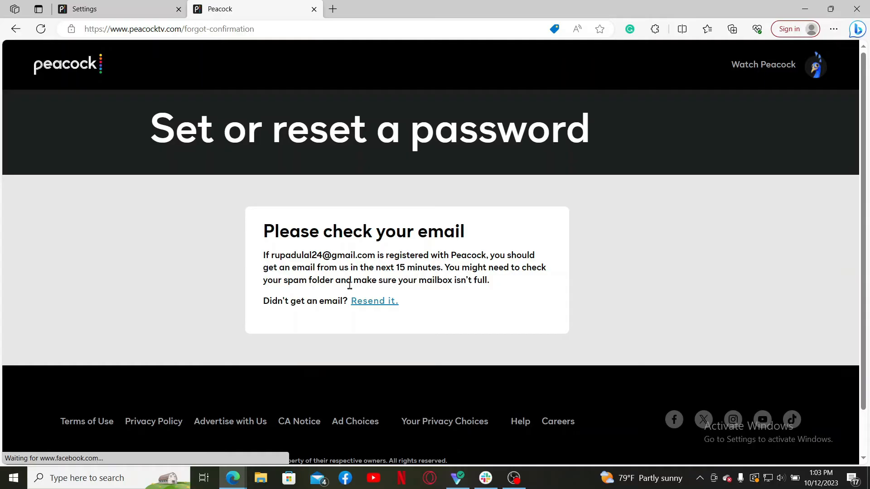
pyautogui.click(332, 9)
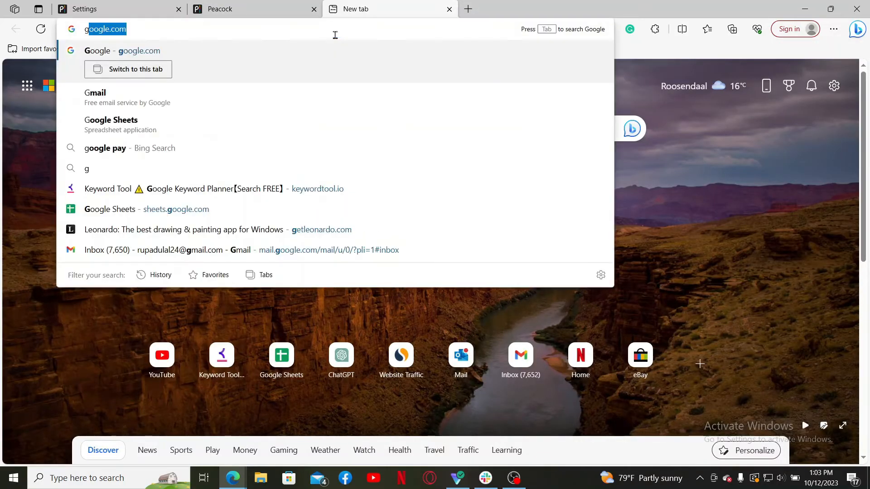
# Load the Gmail inbox from the address bar suggestion
pyautogui.write('gmi')
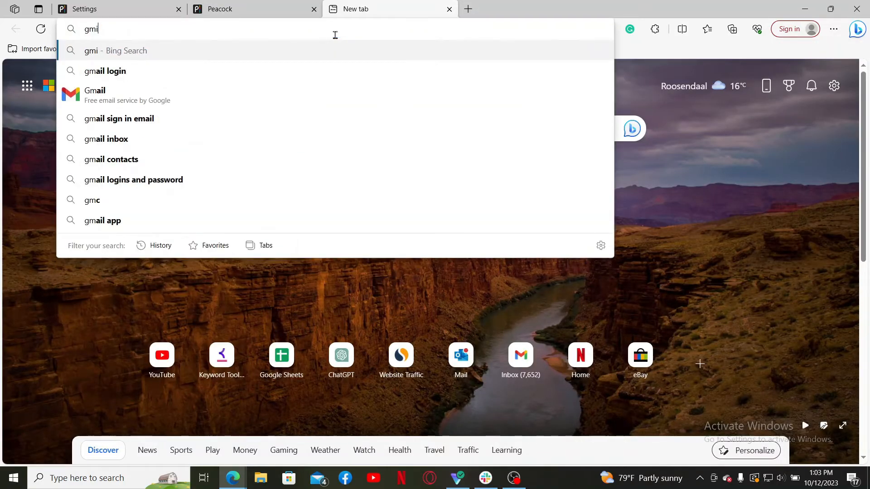
pyautogui.click(106, 70)
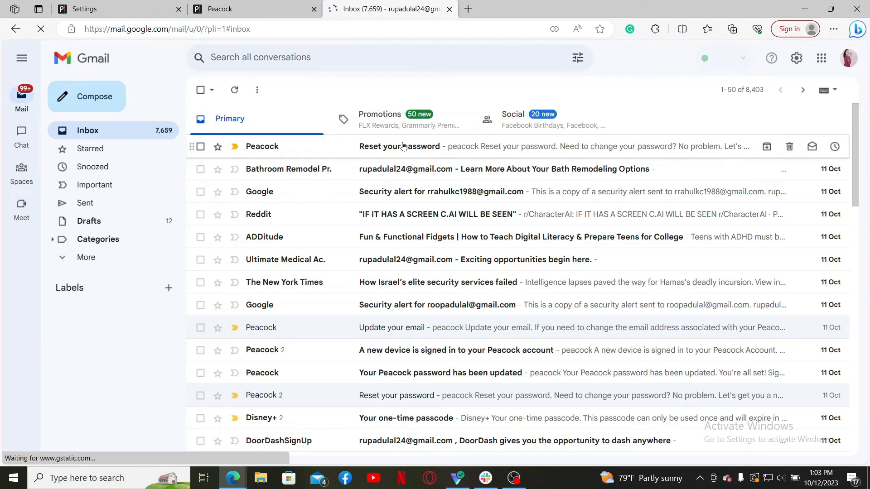
# Open the Peacock 'Reset your password' email and follow its RESET PASSWORD link
pyautogui.click(399, 146)
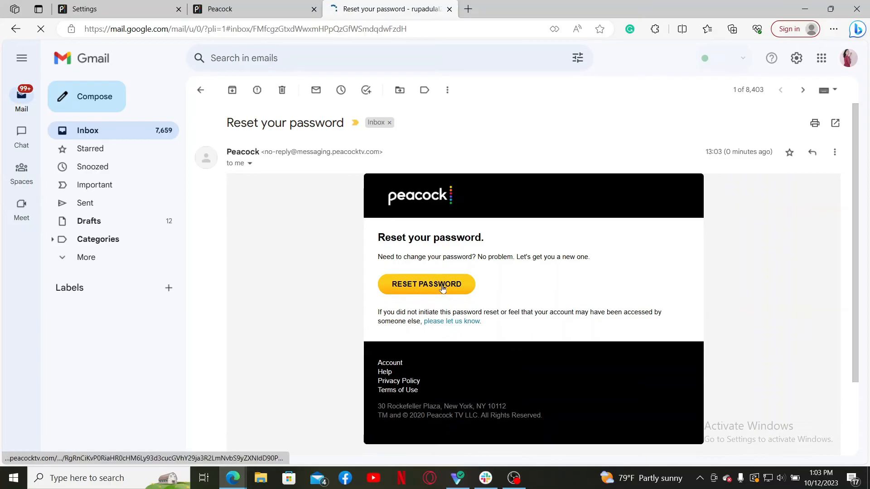
pyautogui.click(426, 284)
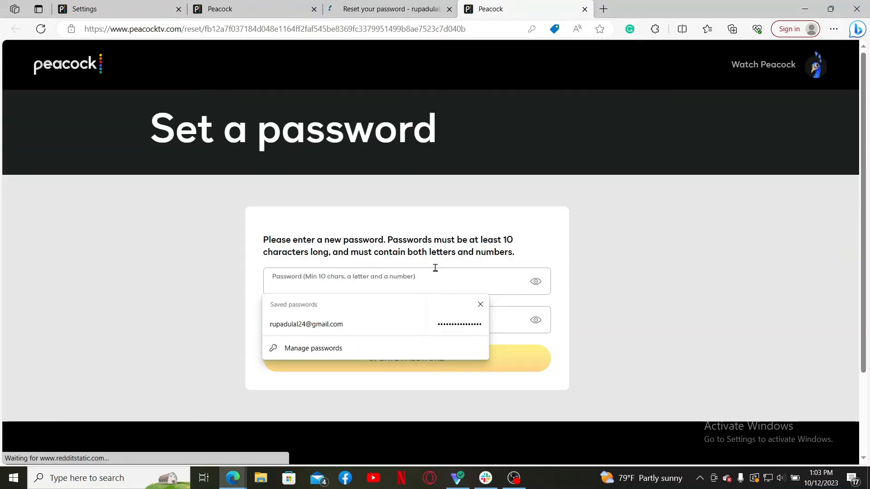
# Enter the new password in both fields and submit it with UPDATE PASSWORD
pyautogui.click(306, 324)
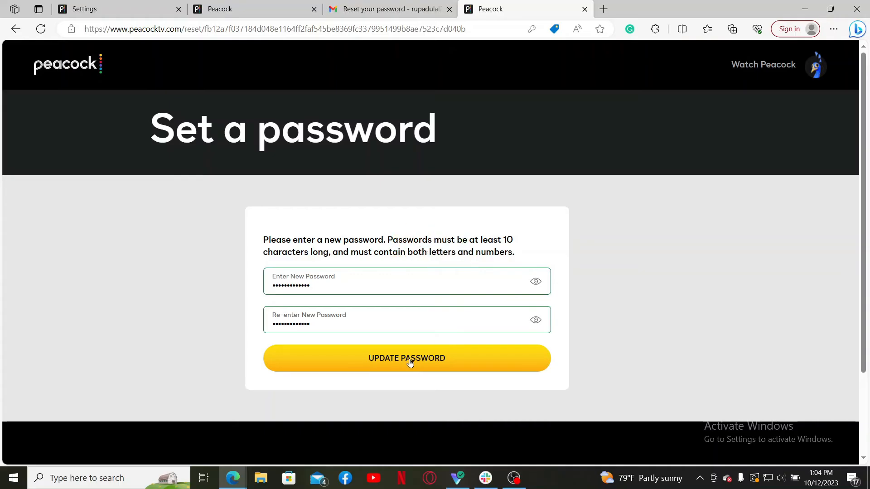
pyautogui.click(407, 358)
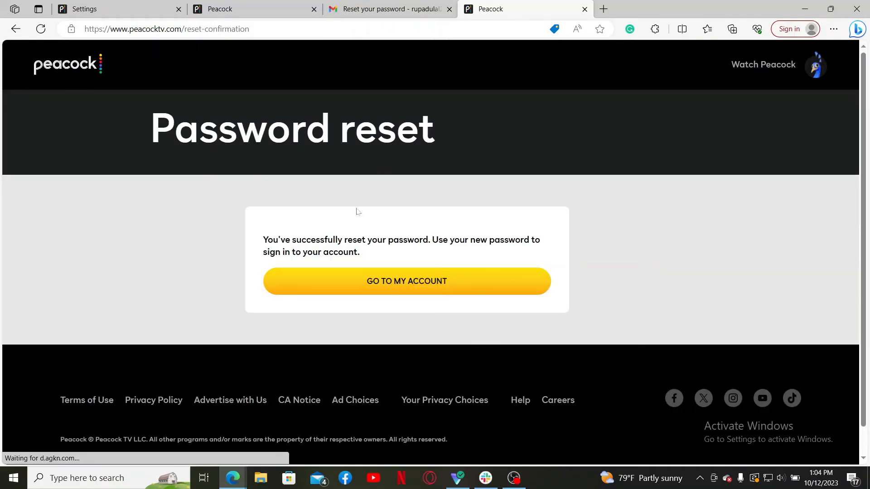
# Go to My Account from the reset confirmation, landing on Plans & Payment
pyautogui.click(406, 281)
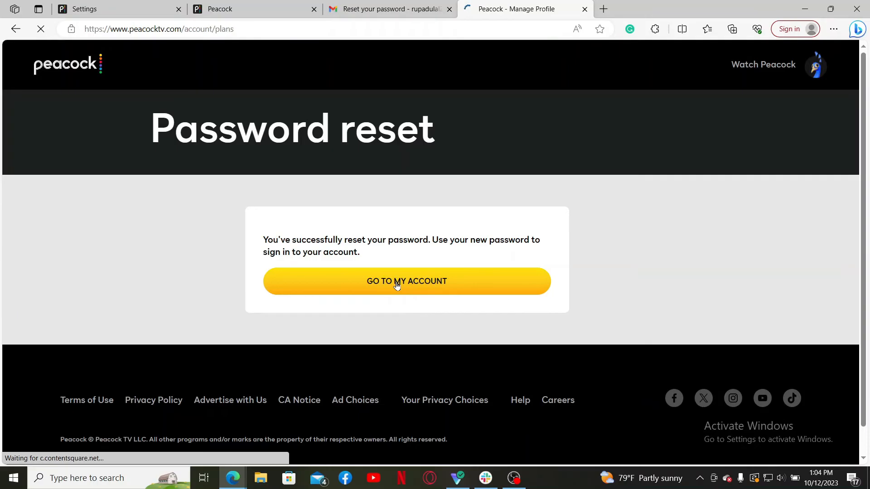
pyautogui.click(407, 281)
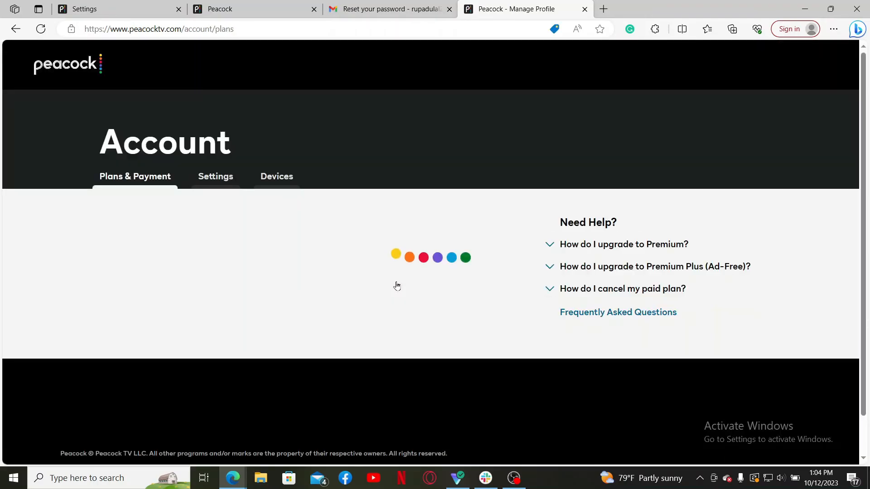